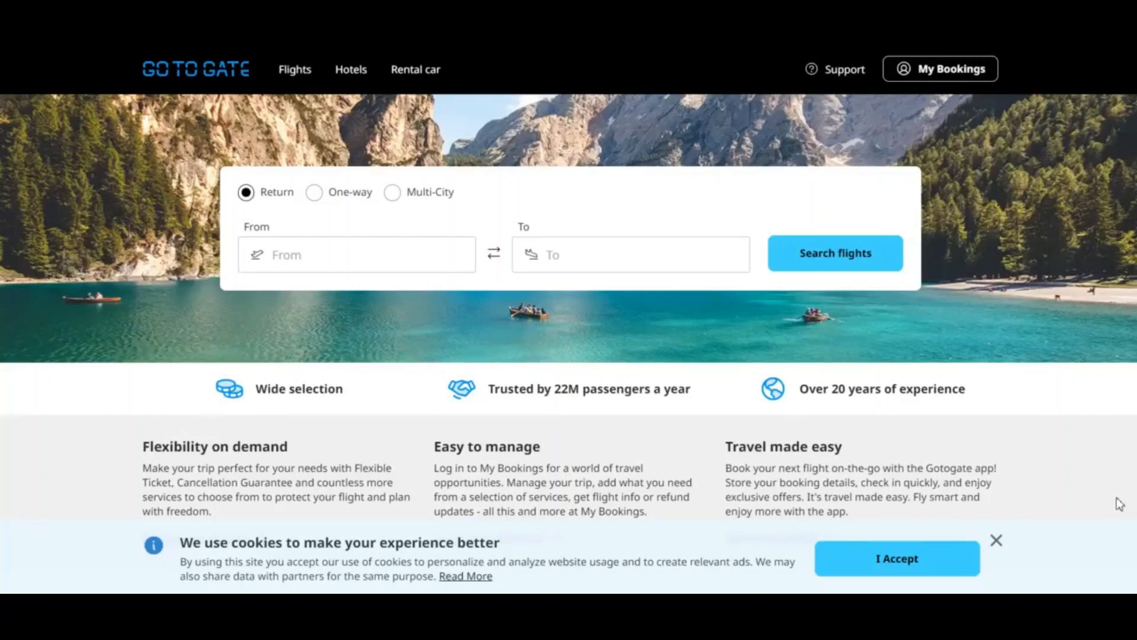
pyautogui.moveTo(1106, 547)
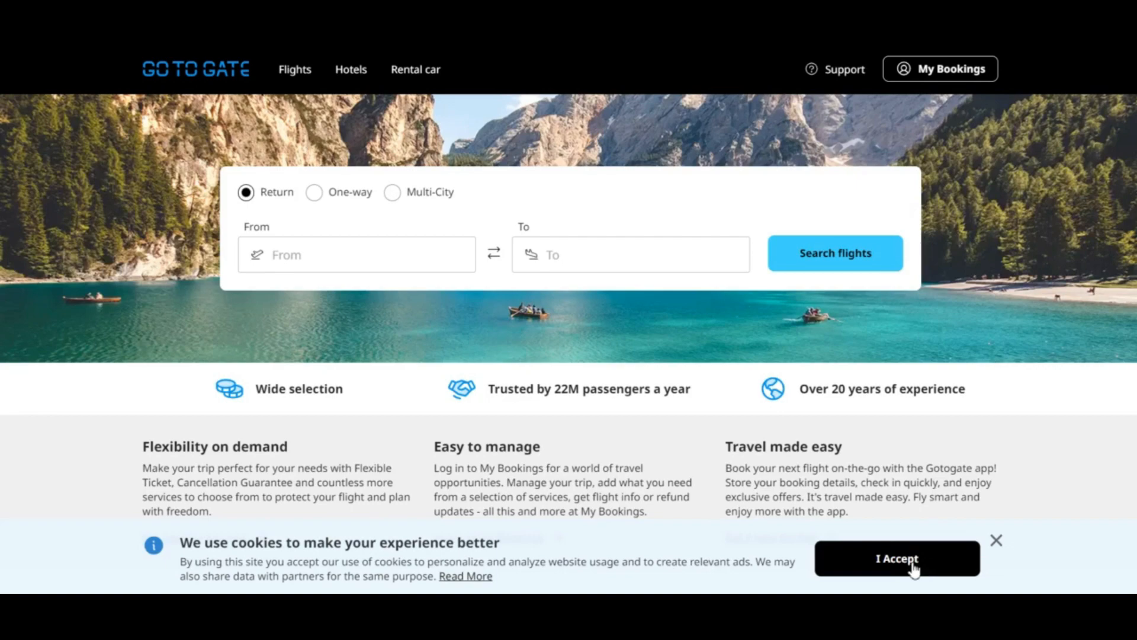
# Step: Accept Gotogate's cookie notice and scroll through the homepage
pyautogui.click(897, 558)
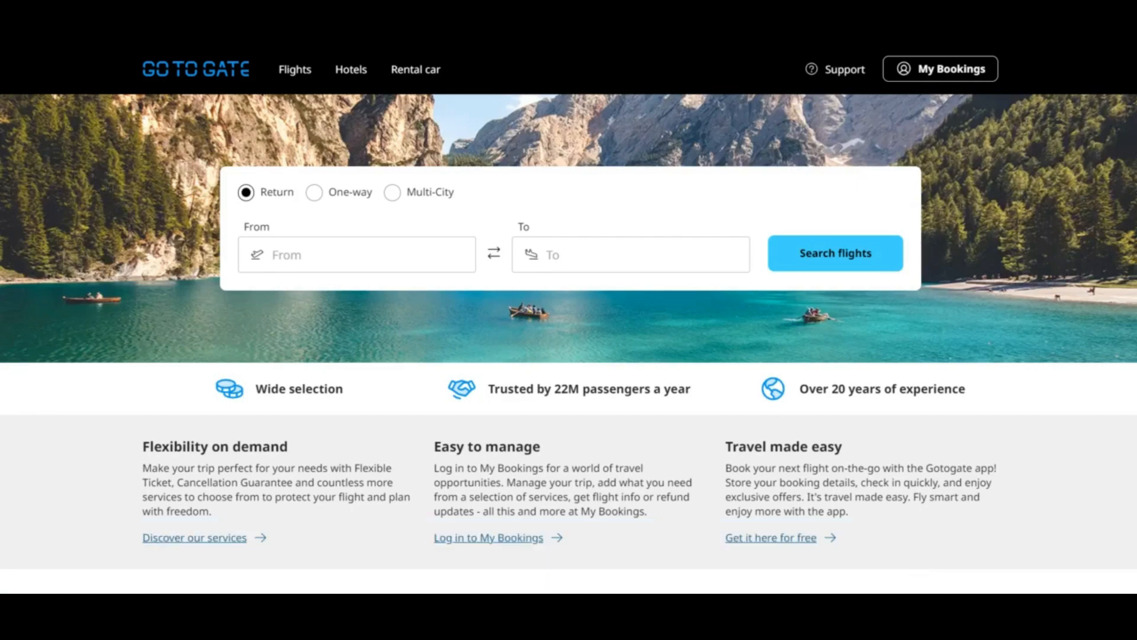
pyautogui.scroll(-3)
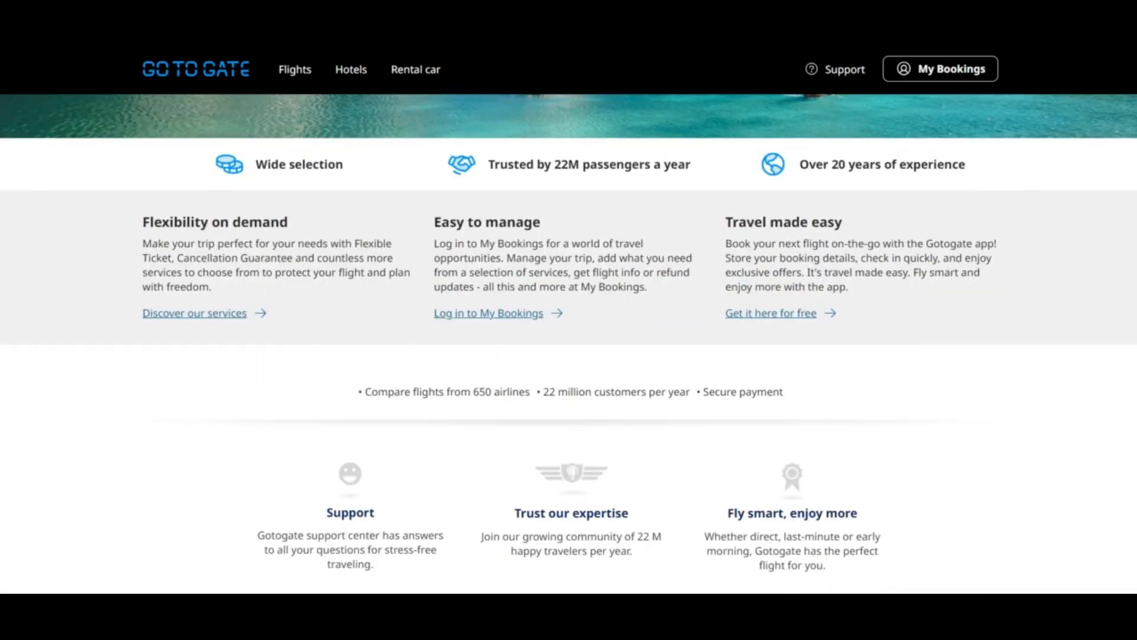
pyautogui.scroll(-3)
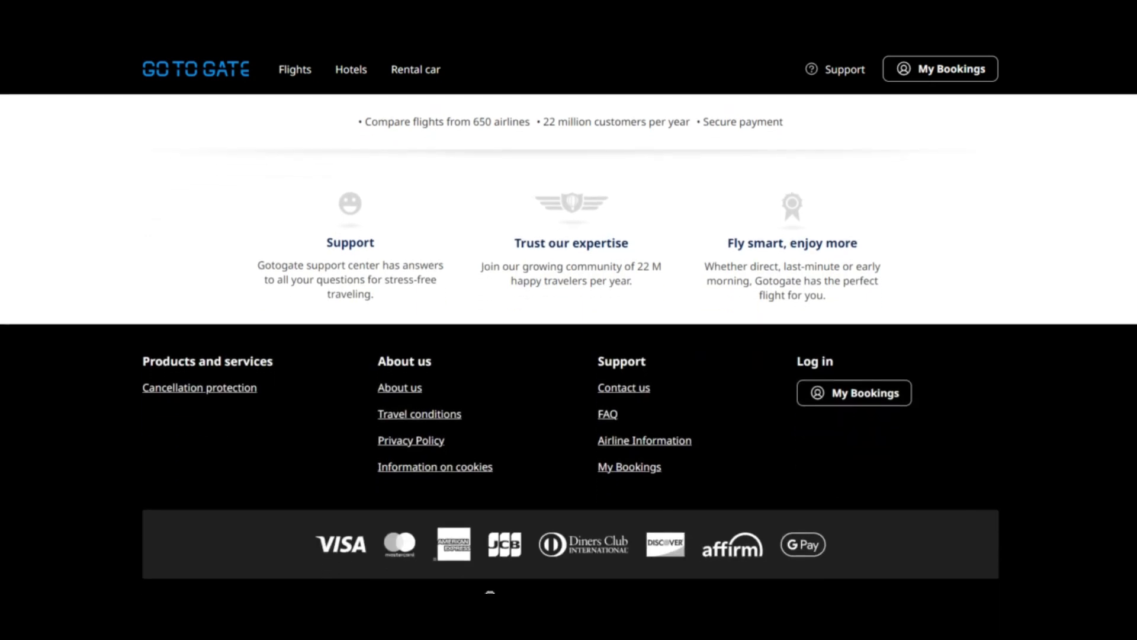
pyautogui.scroll(-3)
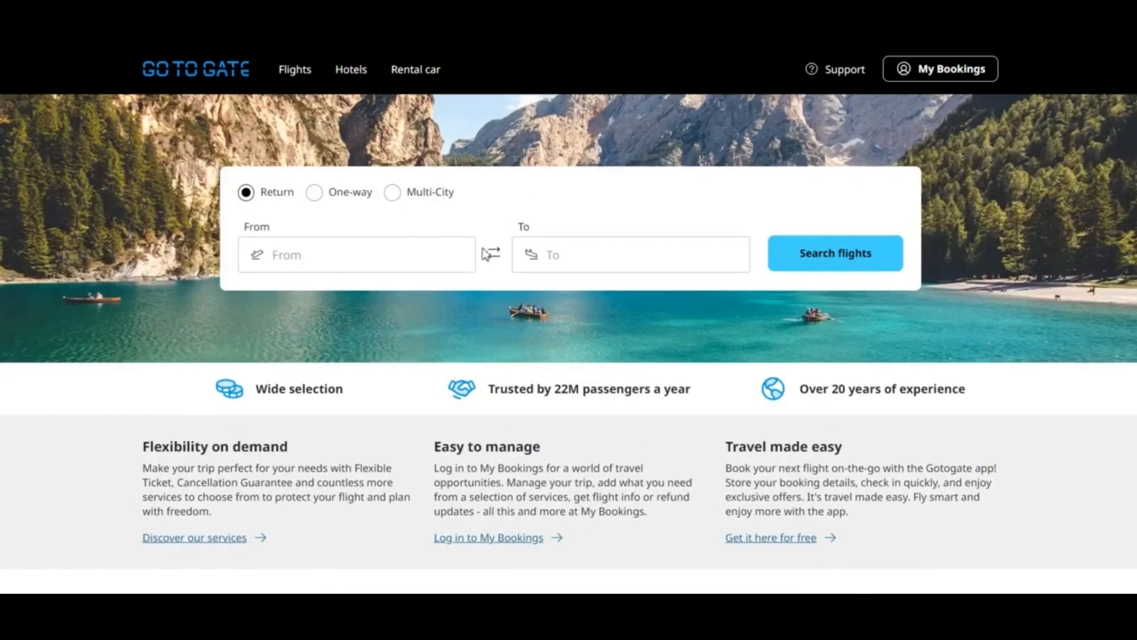
# Step: Try multi-city, settle on One-way, then check the From field and departure calendar
pyautogui.click(314, 191)
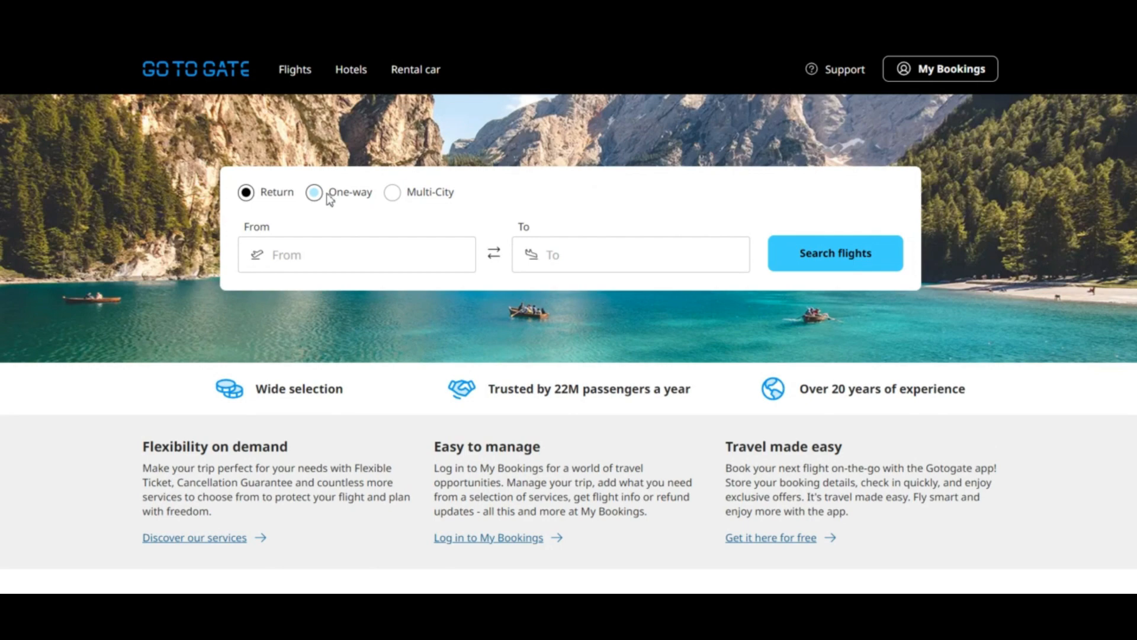
pyautogui.click(391, 192)
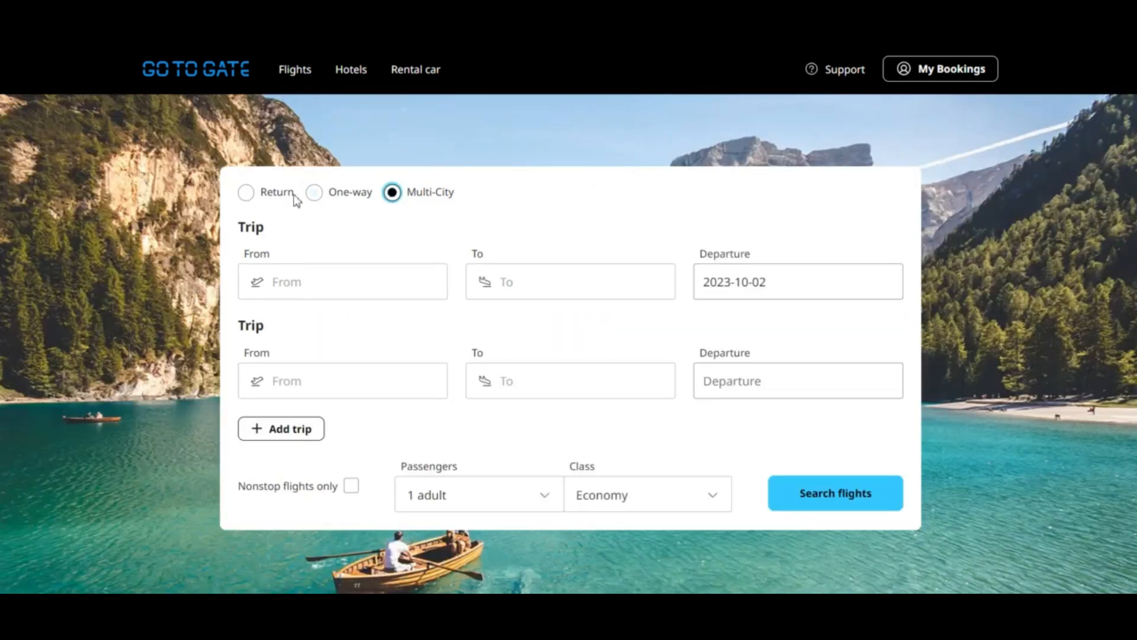
pyautogui.click(314, 192)
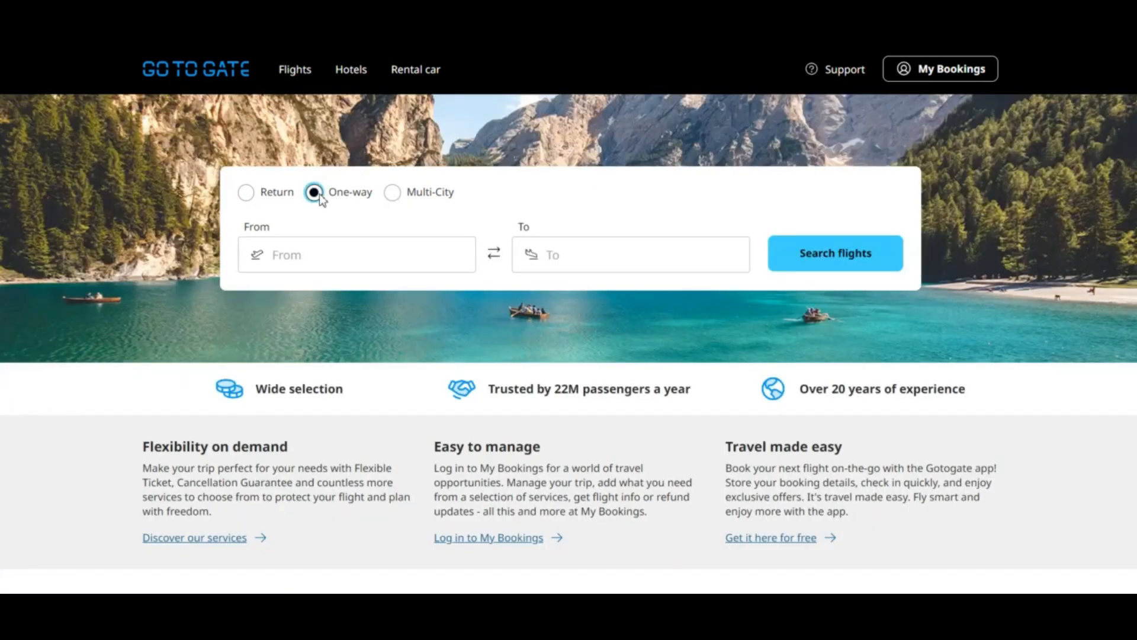
pyautogui.click(356, 254)
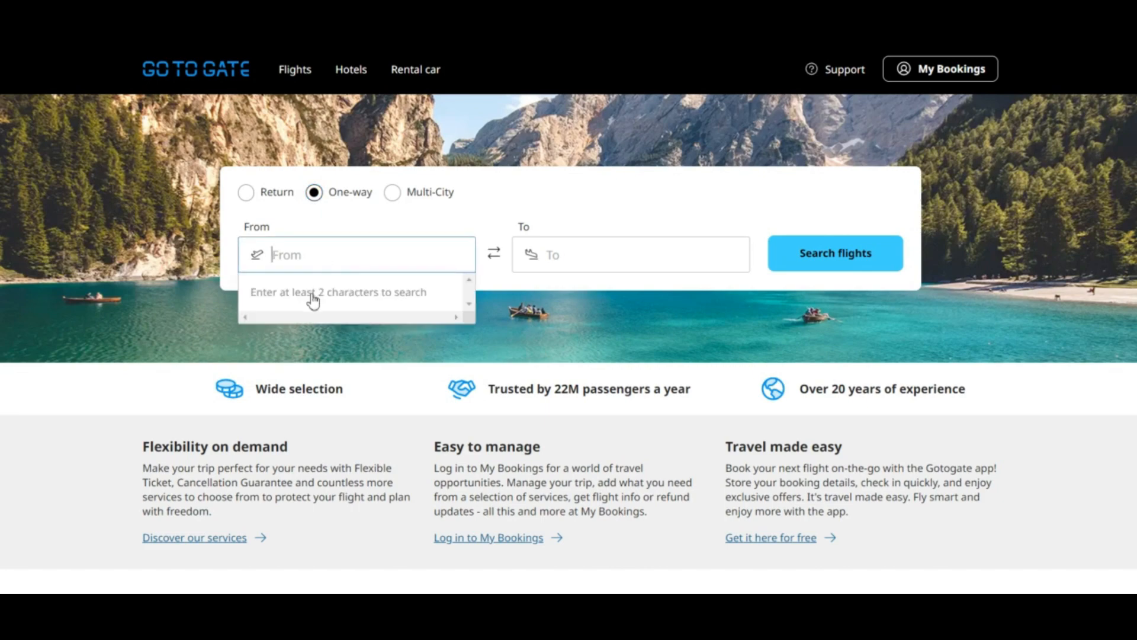
pyautogui.click(629, 254)
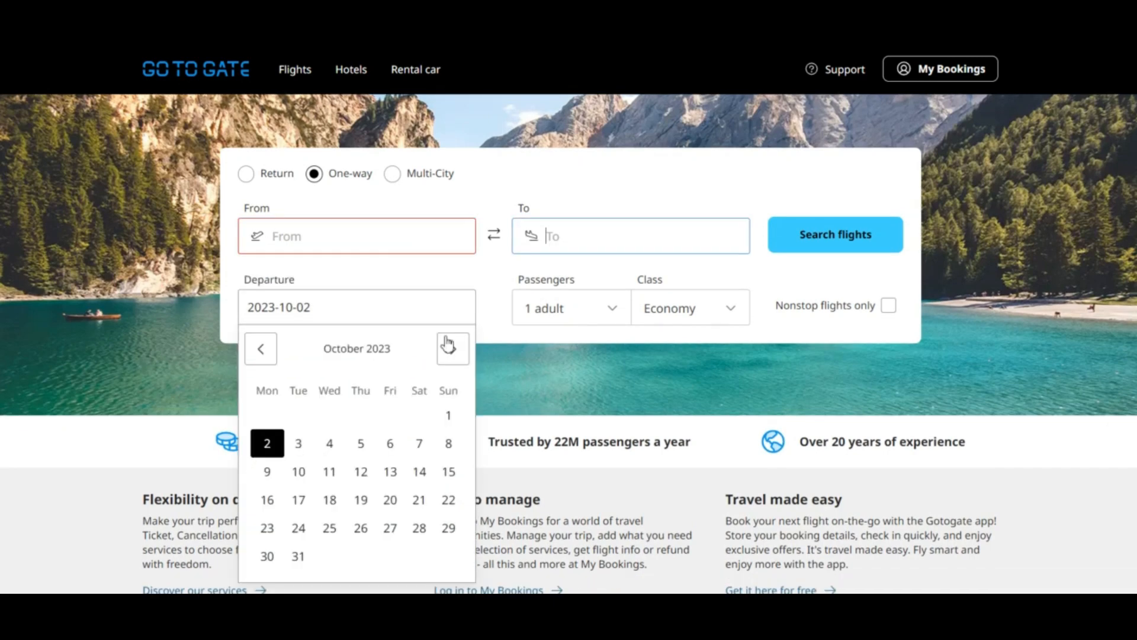
# Step: Type city letters in From and scroll suggestions to choose Union as departure
pyautogui.write('a')
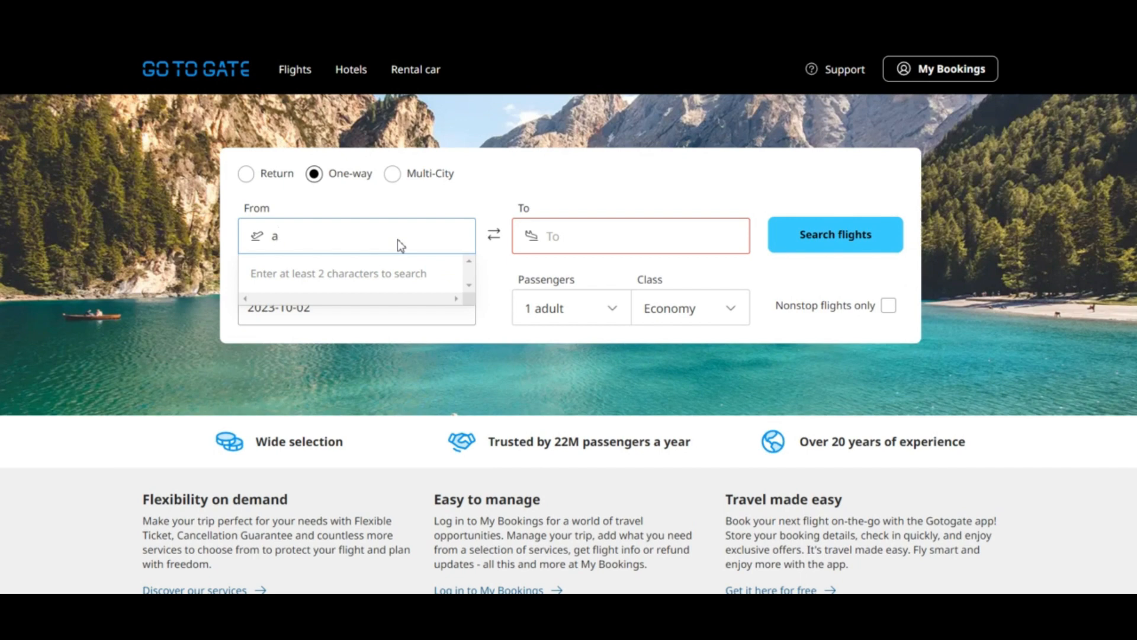
pyautogui.write('m')
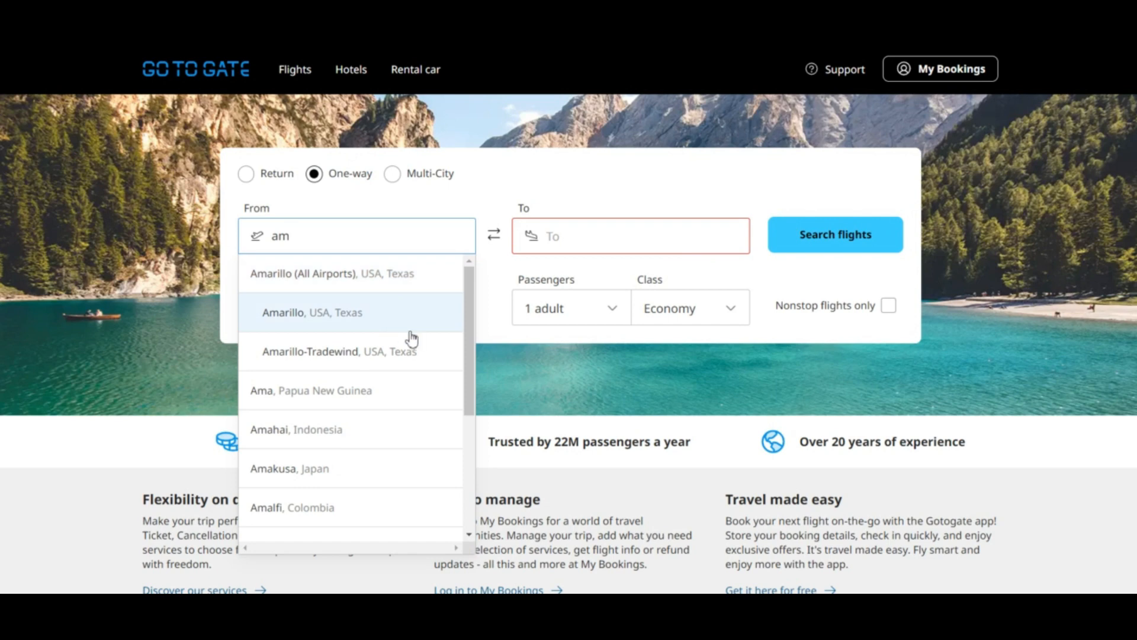
pyautogui.scroll(-3)
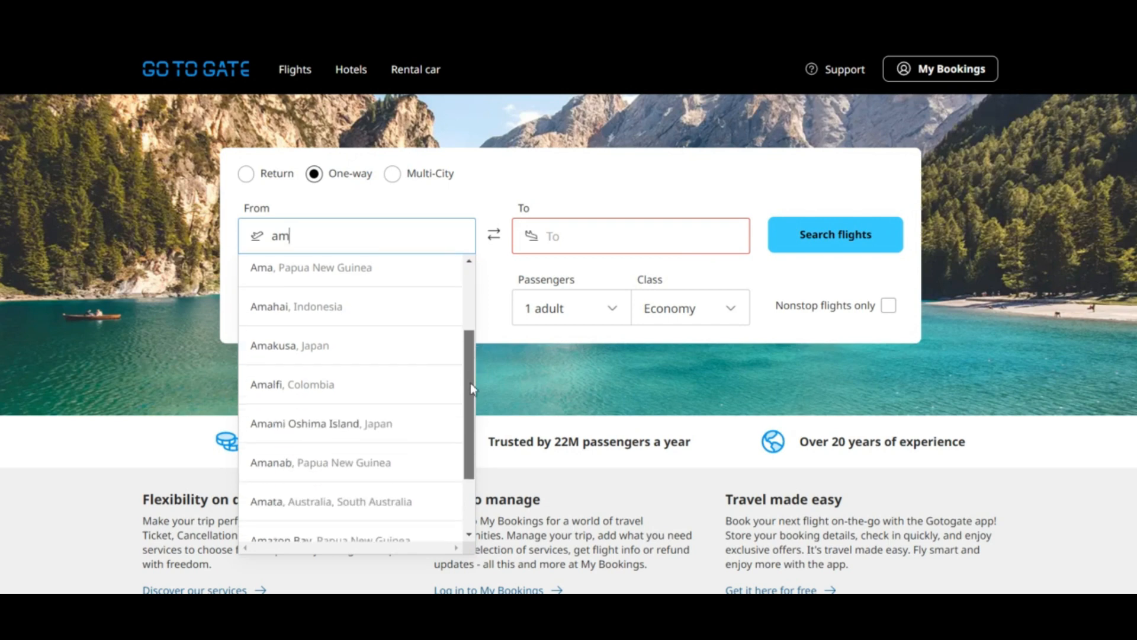
pyautogui.scroll(-3)
pyautogui.write('u')
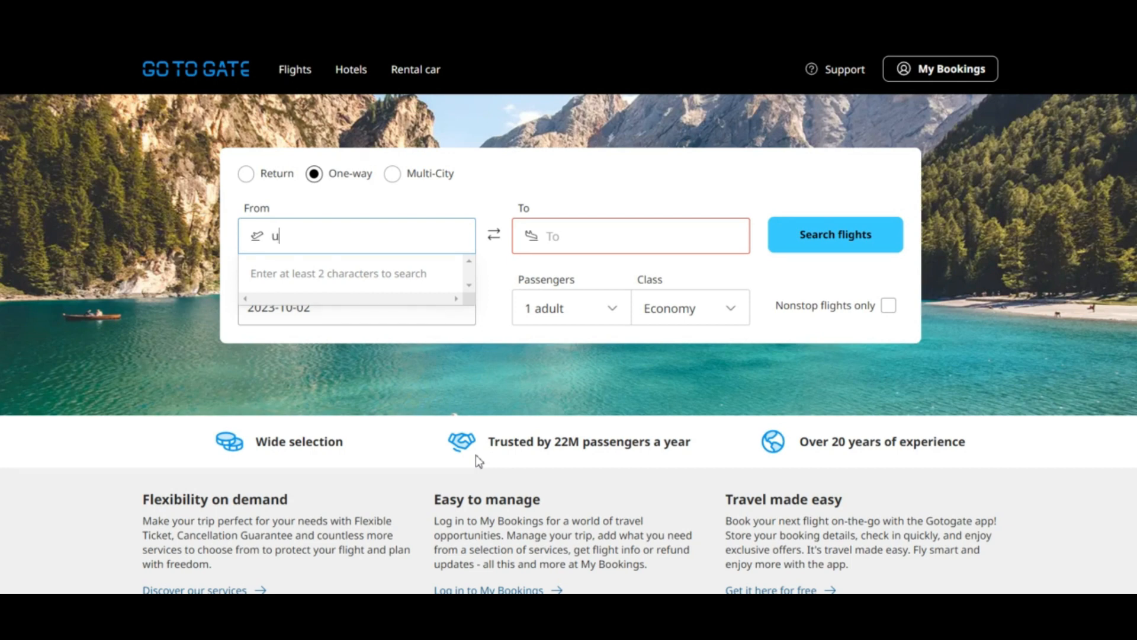
pyautogui.write('n')
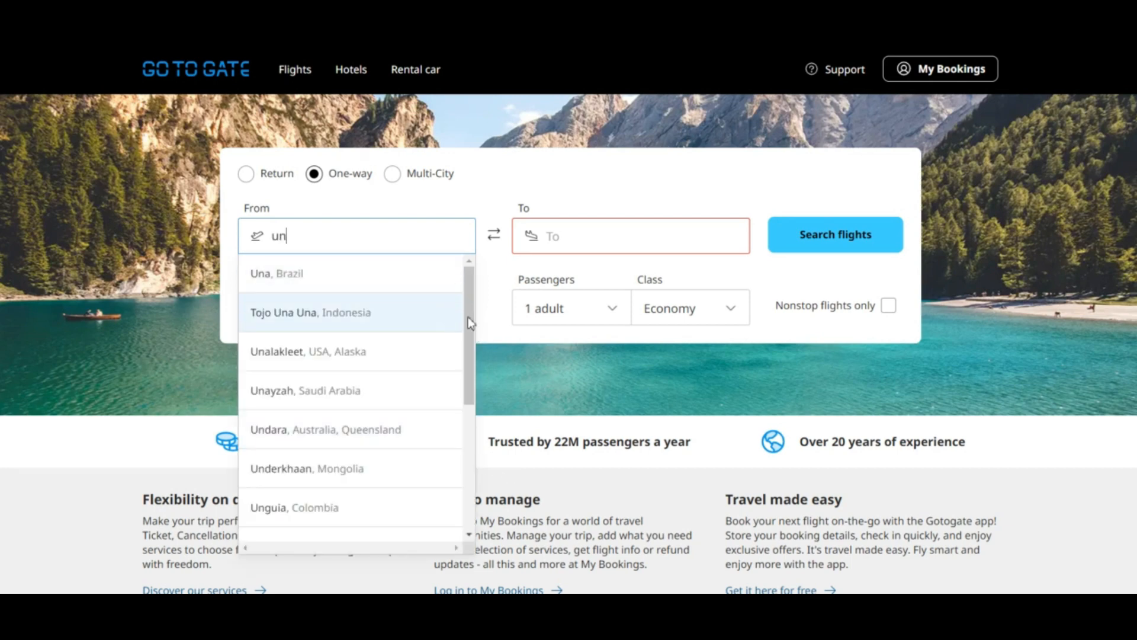
pyautogui.moveTo(479, 337)
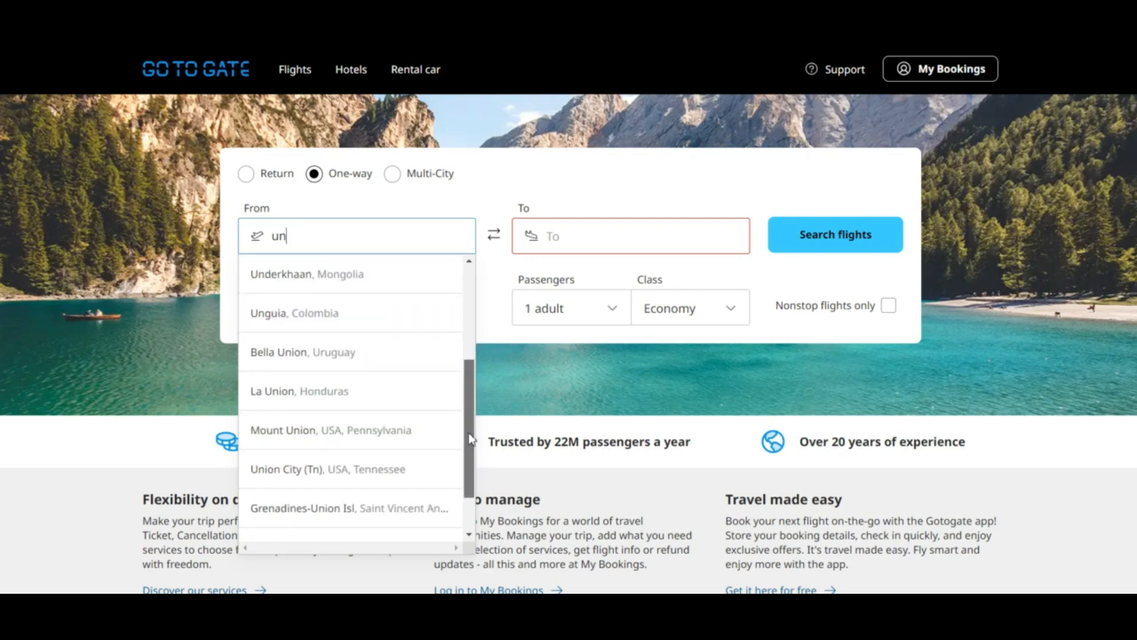
pyautogui.scroll(-3)
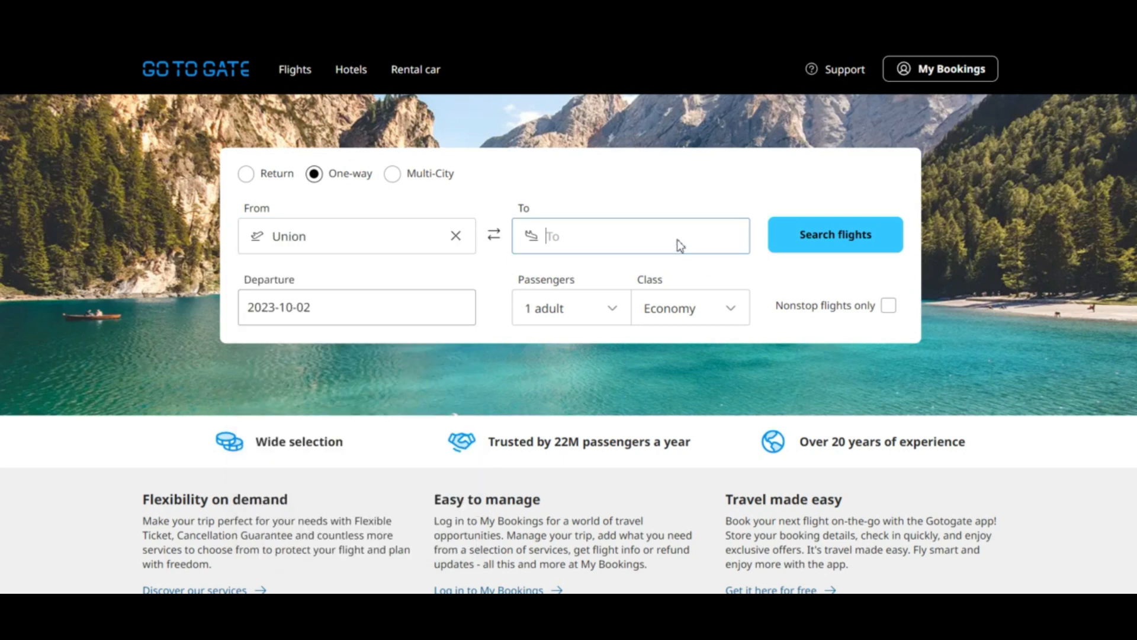
# Step: Enter 'no' in the To field to pick Nogales as destination
pyautogui.click(629, 235)
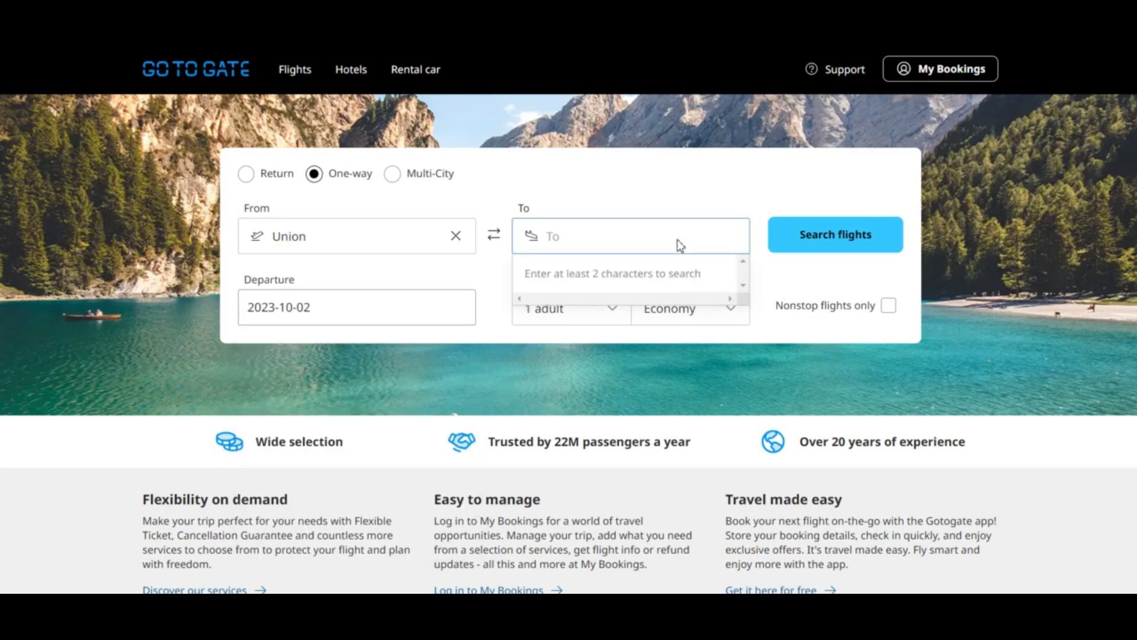
pyautogui.write('no')
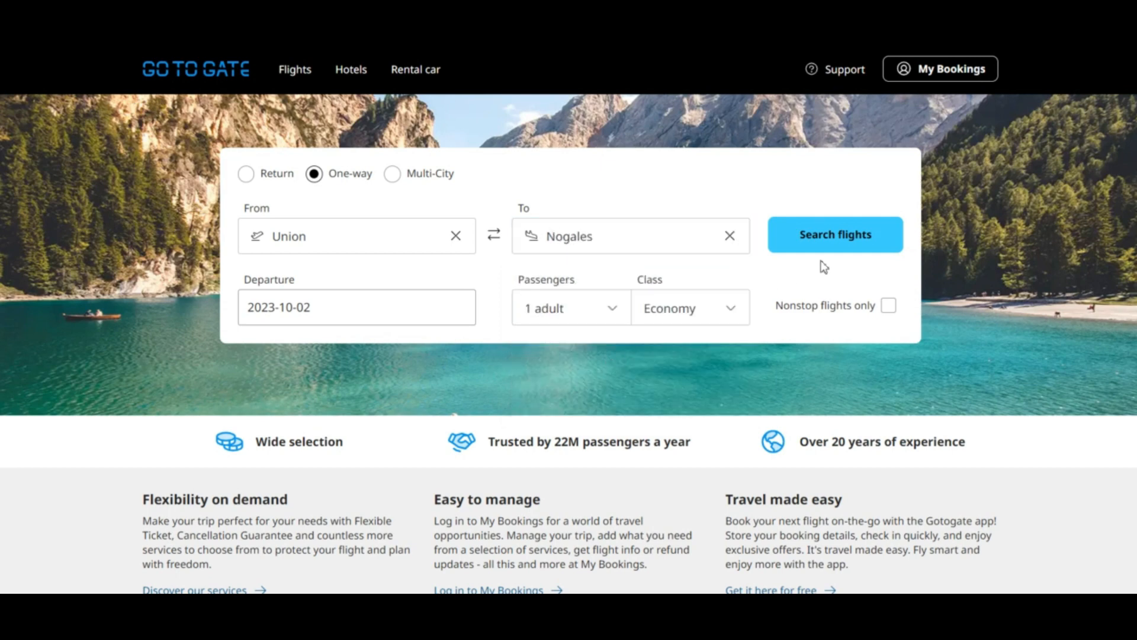
pyautogui.moveTo(453, 312)
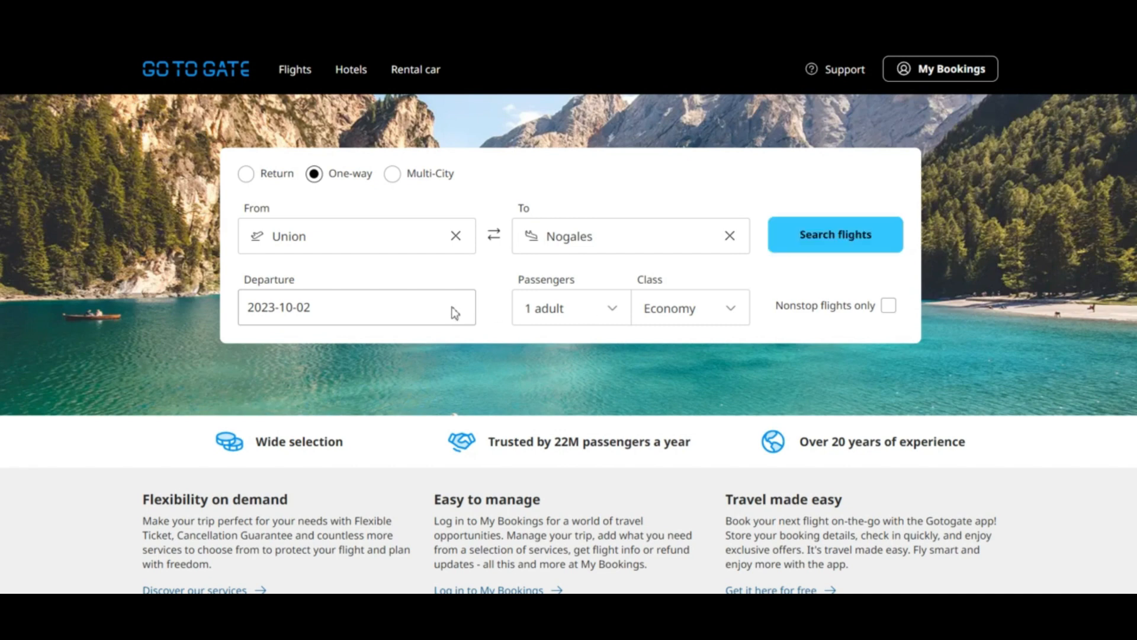